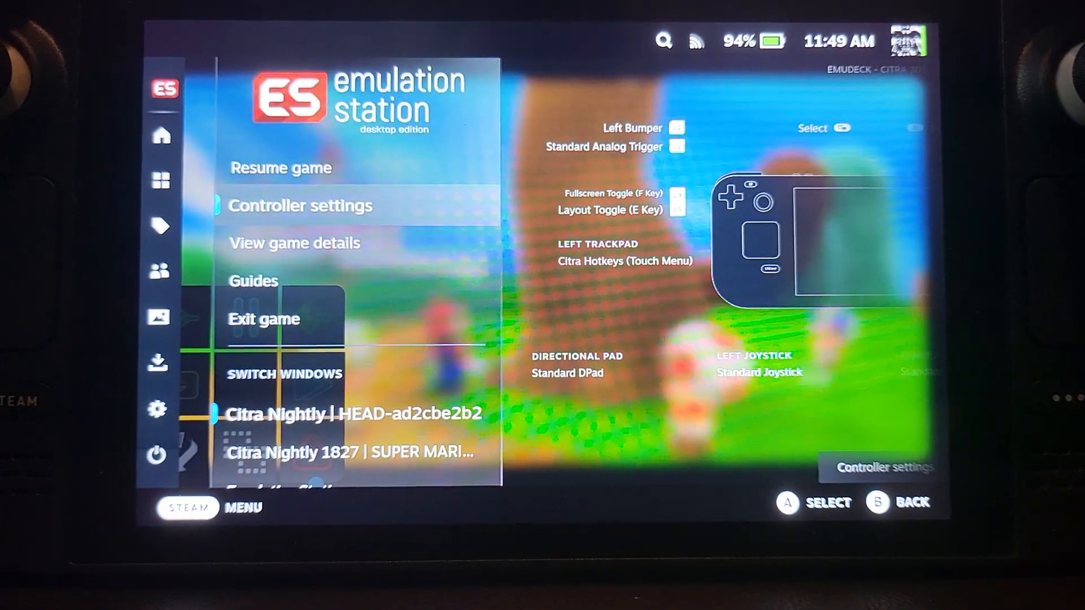
Exit the running Citra game from the Steam quick menu, confirming despite possible unsaved data.
click(300, 206)
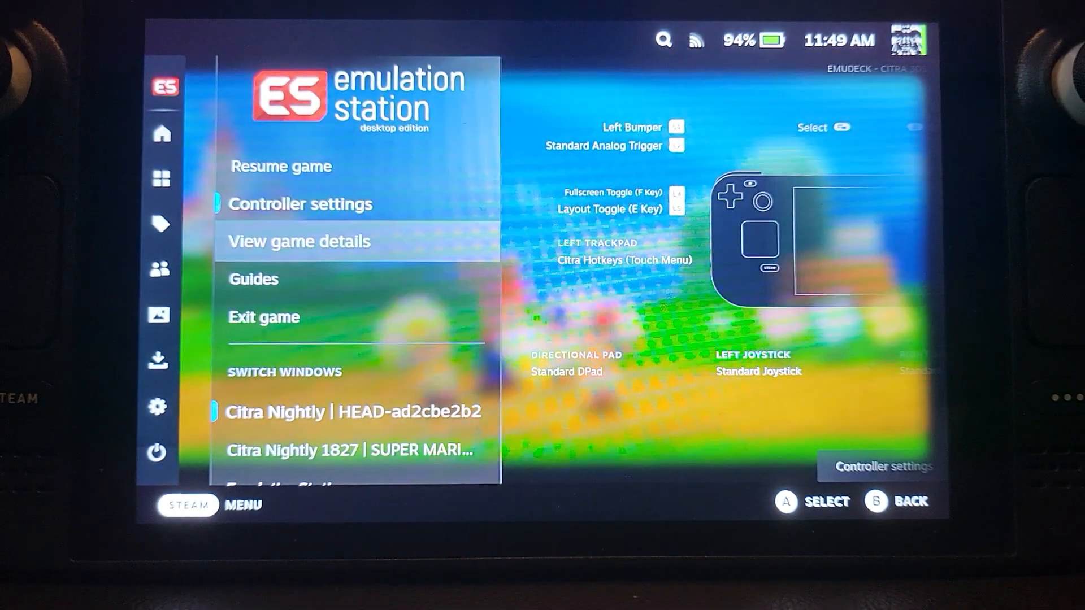
click(263, 316)
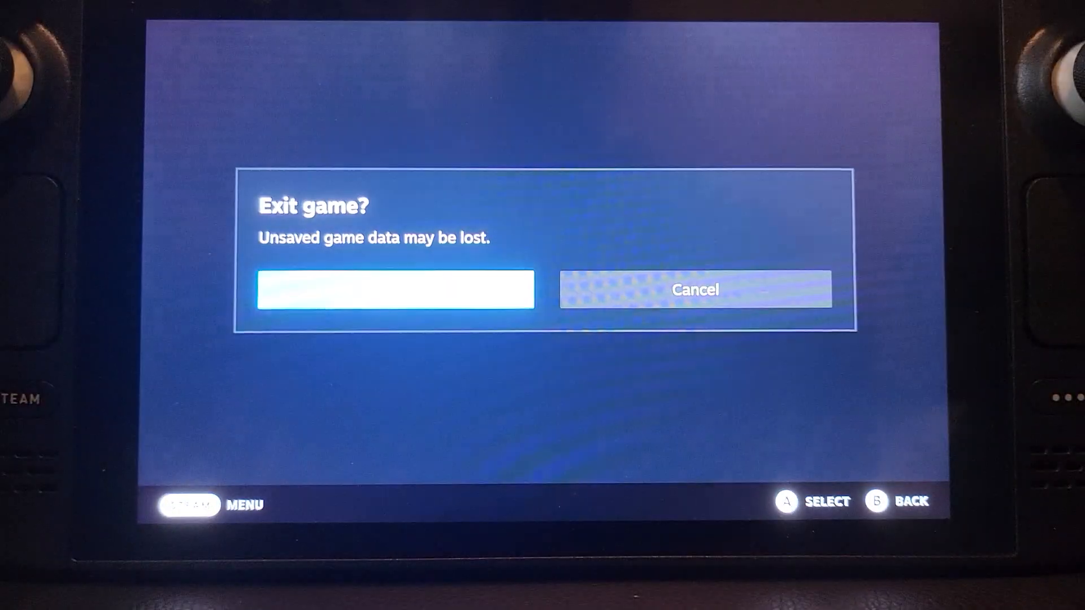
click(394, 289)
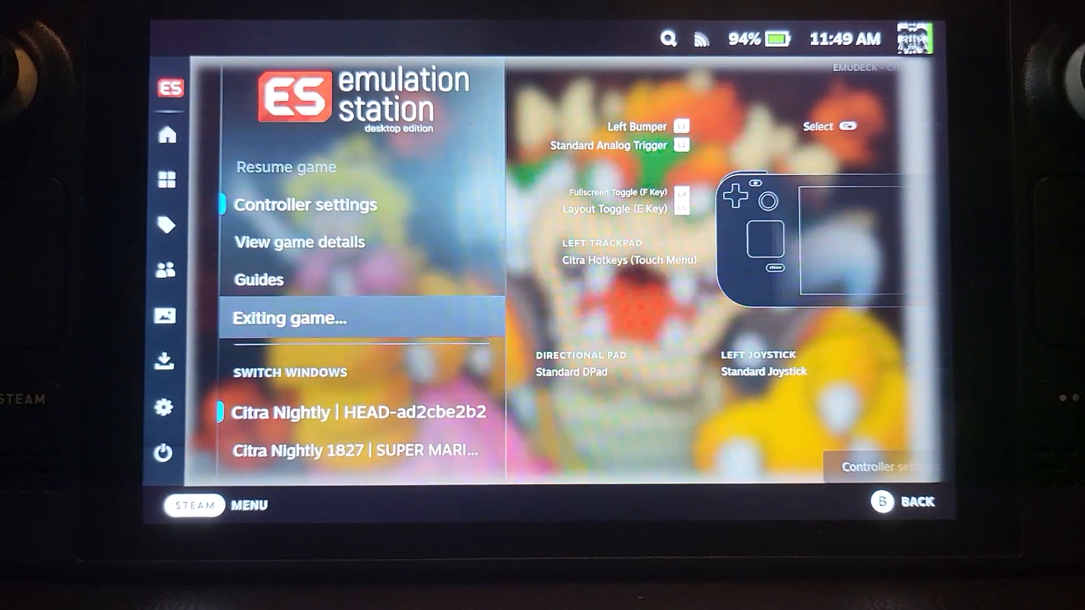